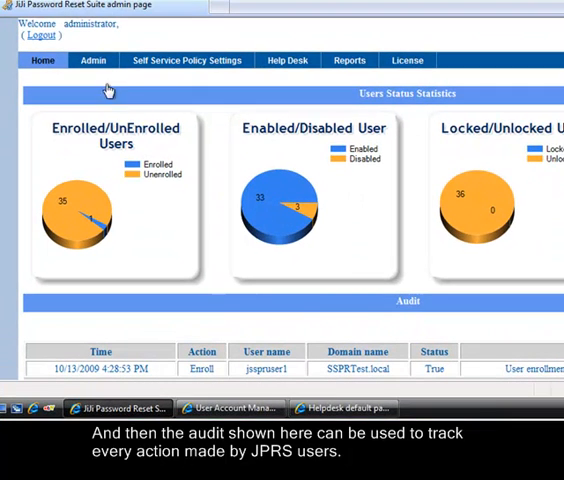
# Step: Turn off unlock account in Admin's feature settings, keeping enrollment, reset, change password and self update
pyautogui.click(92, 60)
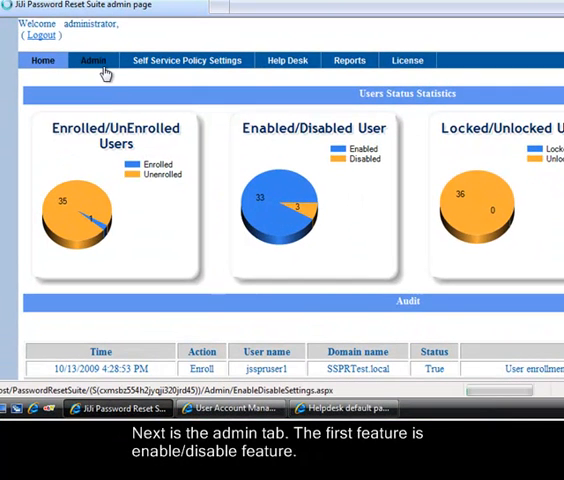
pyautogui.click(92, 60)
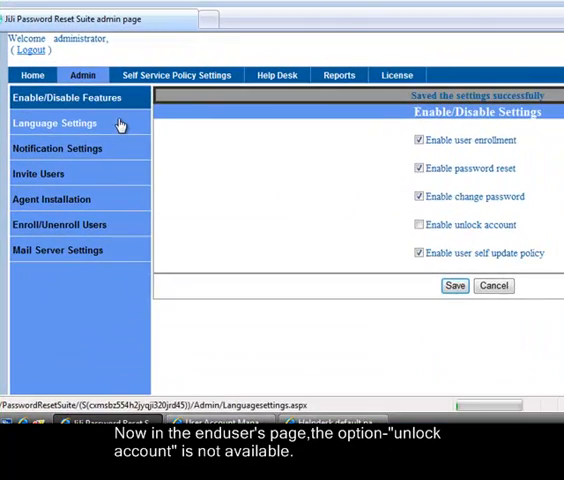
# Step: View the Supported Languages checkboxes under Language Settings
pyautogui.click(55, 123)
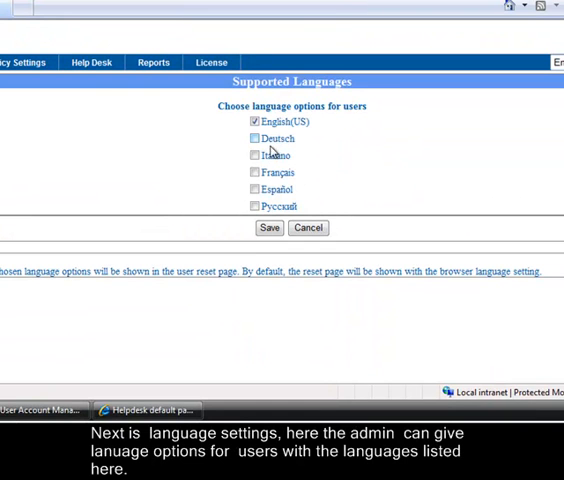
pyautogui.click(255, 205)
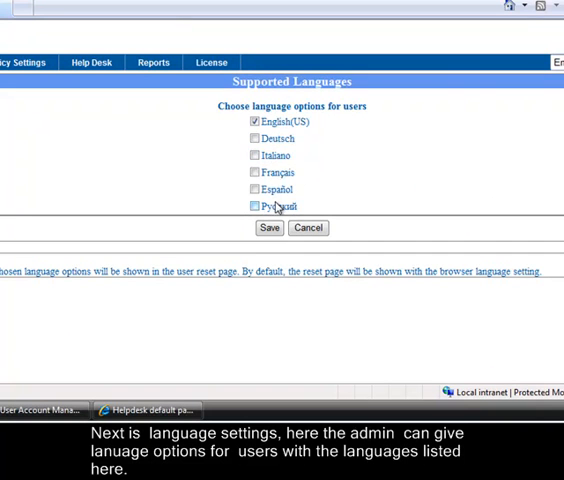
pyautogui.click(75, 135)
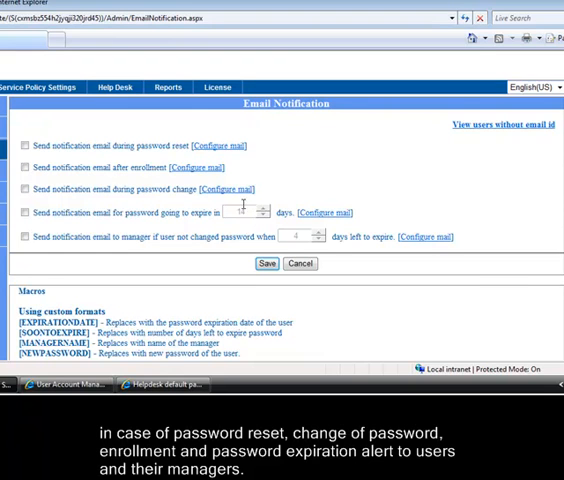
# Step: Enable the password reset notification email with mail text 'password is [NEWPASSWORD]'
pyautogui.click(21, 146)
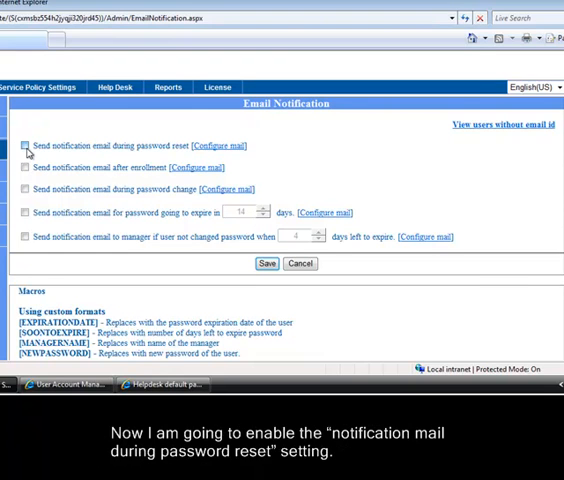
pyautogui.click(23, 159)
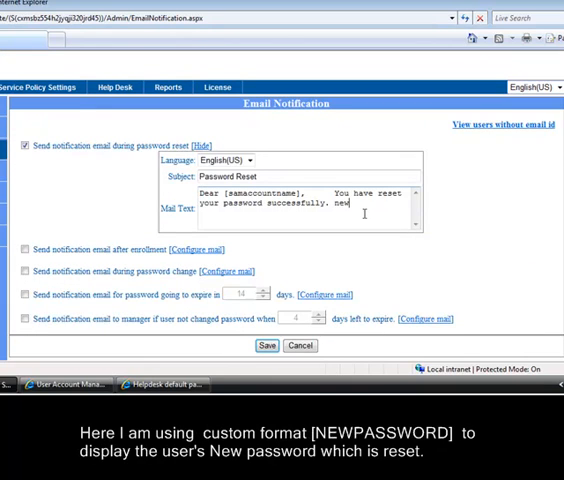
pyautogui.write('password is [NEWPASSWORD]')
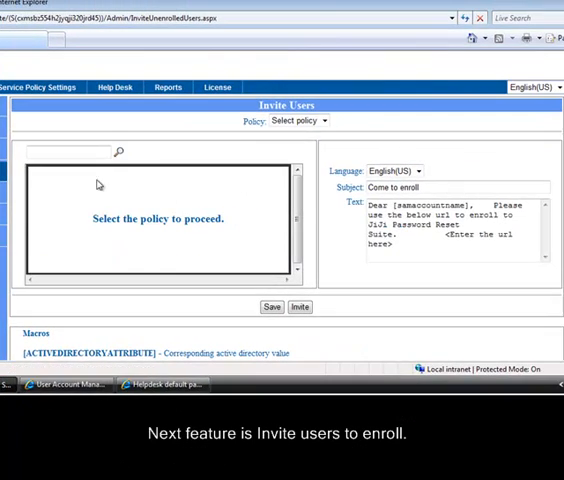
# Step: Invite all users under Test Policy and dismiss the invitation result report
pyautogui.click(296, 120)
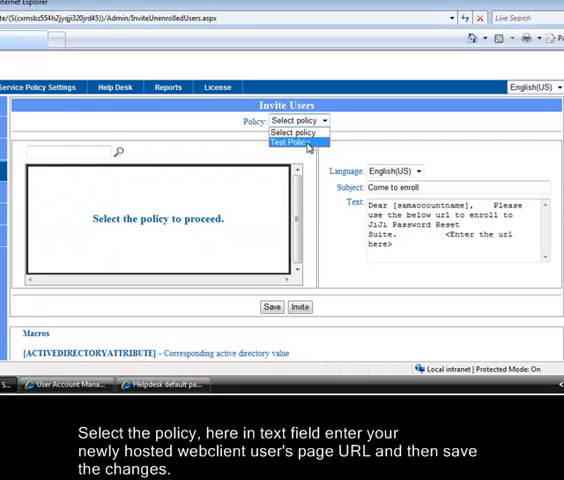
pyautogui.click(289, 142)
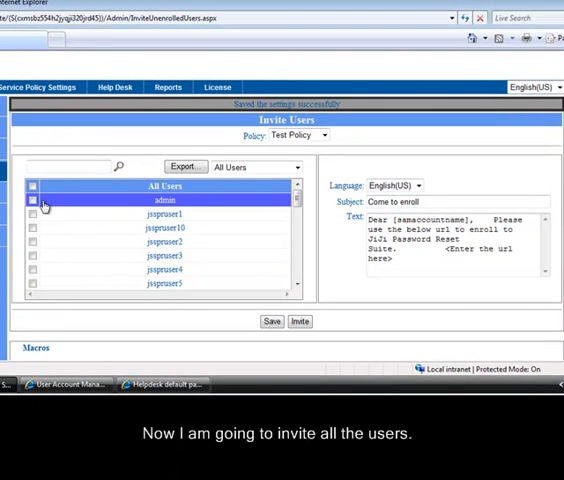
pyautogui.click(35, 187)
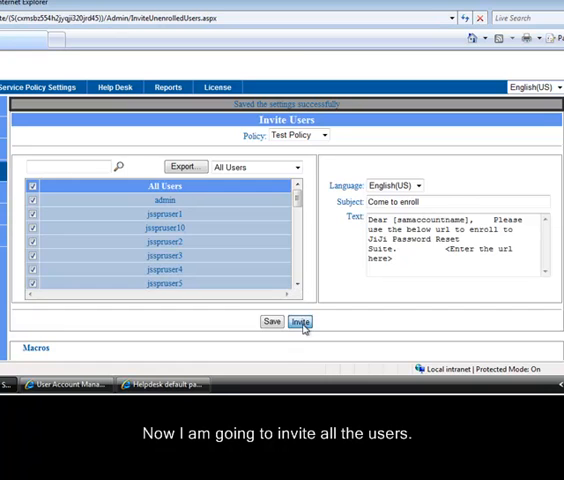
pyautogui.click(300, 322)
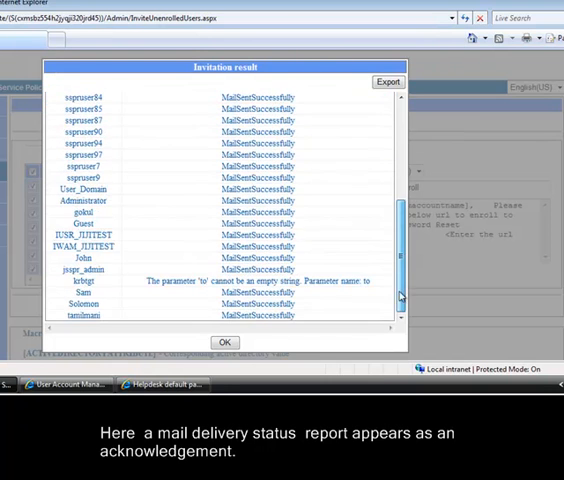
pyautogui.click(237, 341)
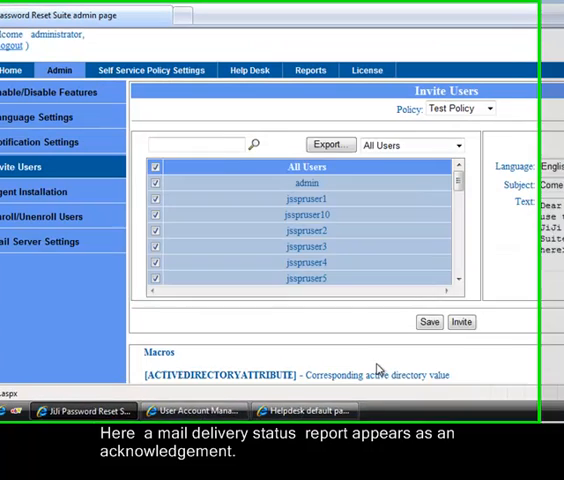
# Step: Install the XP Client Setup package on computer JIJIXP
pyautogui.click(48, 191)
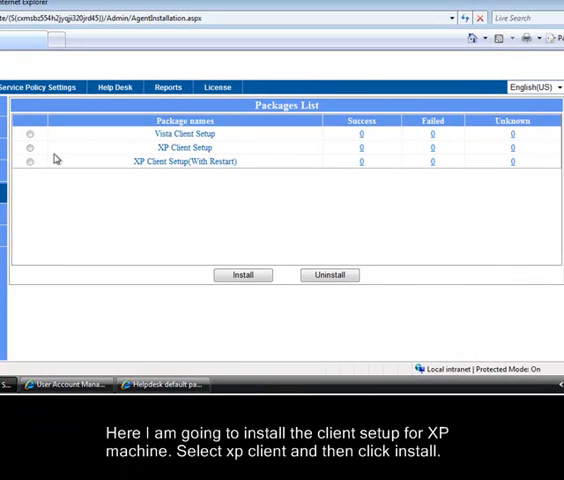
pyautogui.click(31, 148)
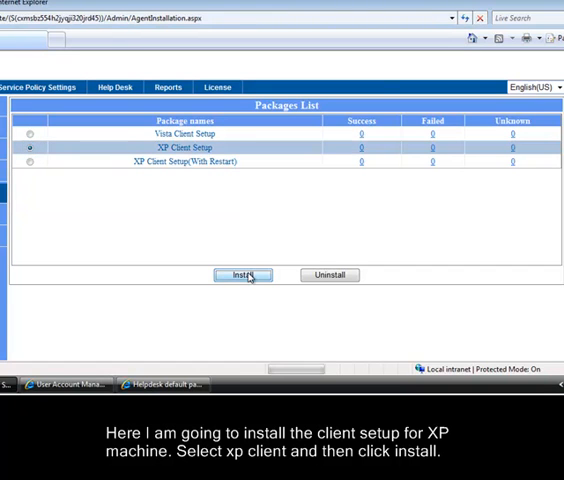
pyautogui.click(242, 275)
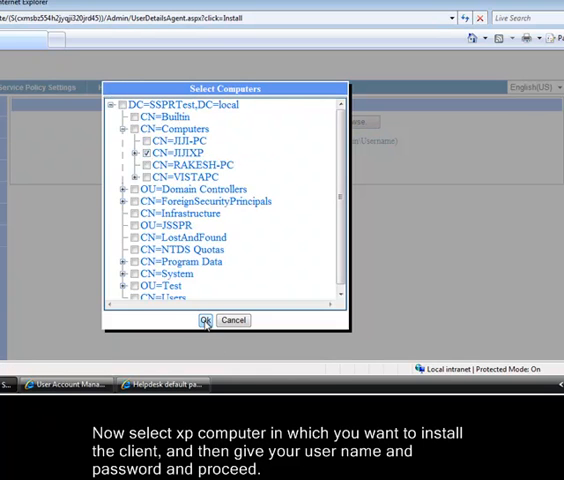
pyautogui.click(205, 320)
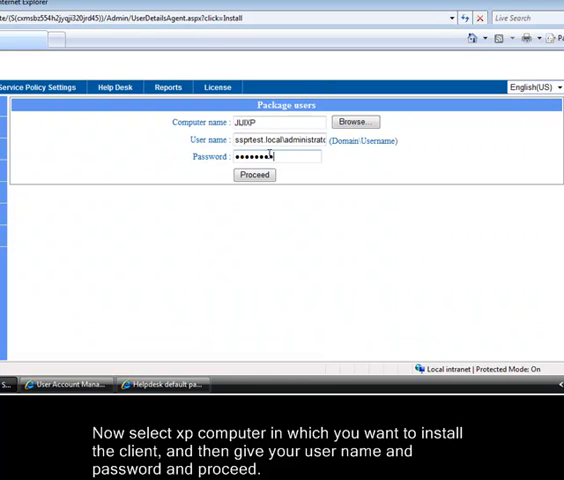
pyautogui.click(253, 175)
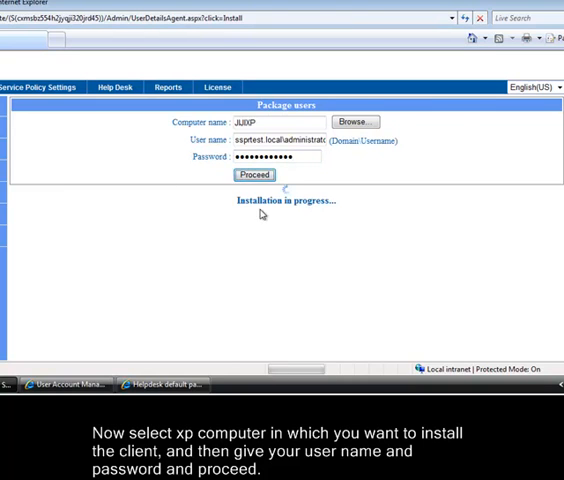
pyautogui.click(253, 175)
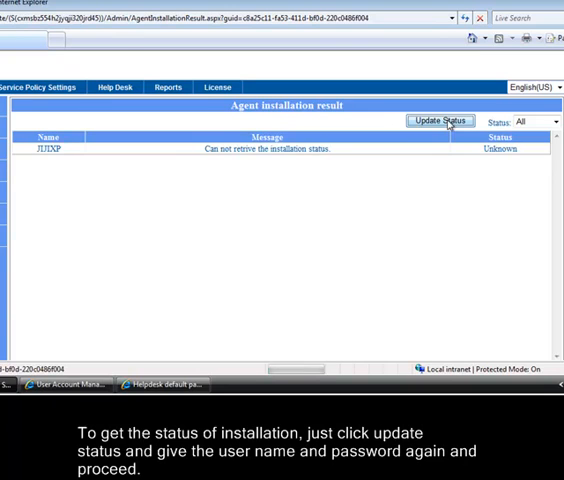
# Step: Update the installation status to confirm the JIJIXP install succeeded
pyautogui.click(440, 121)
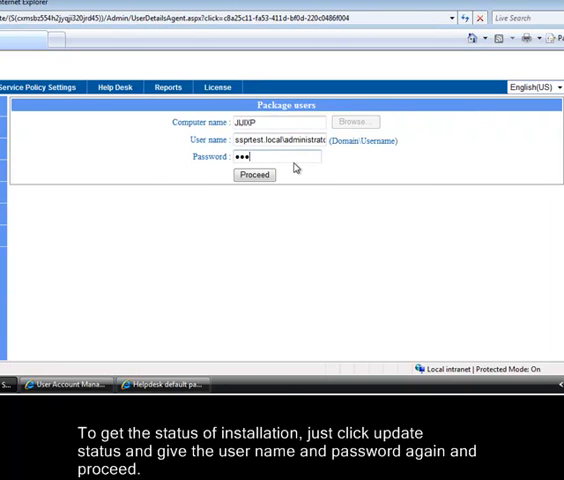
pyautogui.click(253, 175)
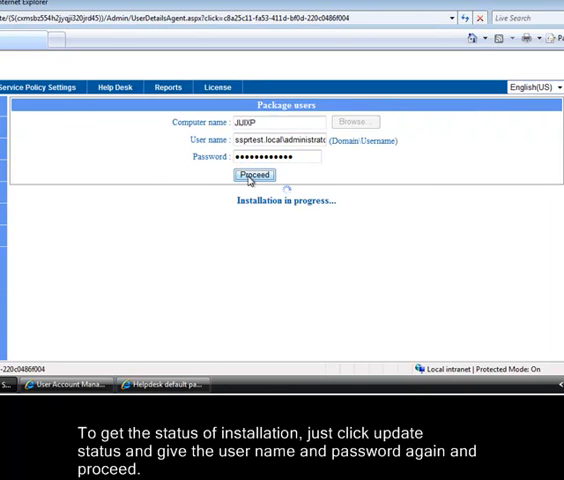
pyautogui.click(251, 175)
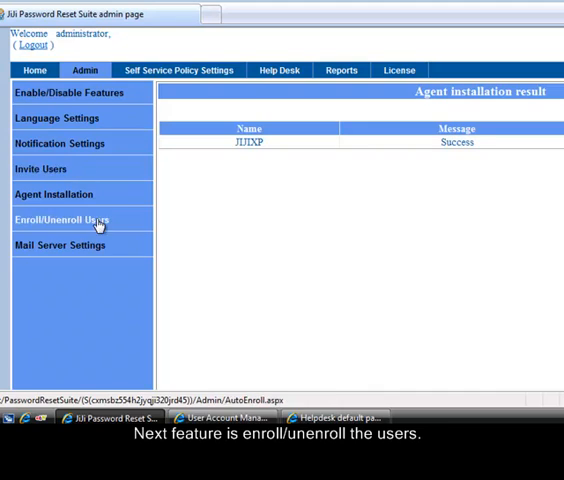
# Step: Choose Test Policy and its security questions on the Enroll/Unenroll Users page
pyautogui.click(60, 219)
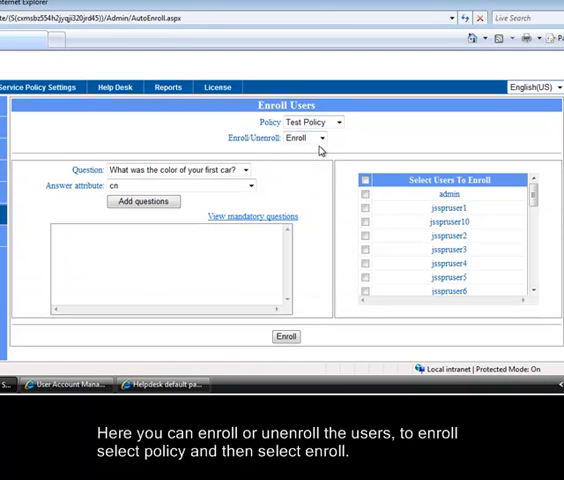
pyautogui.click(306, 137)
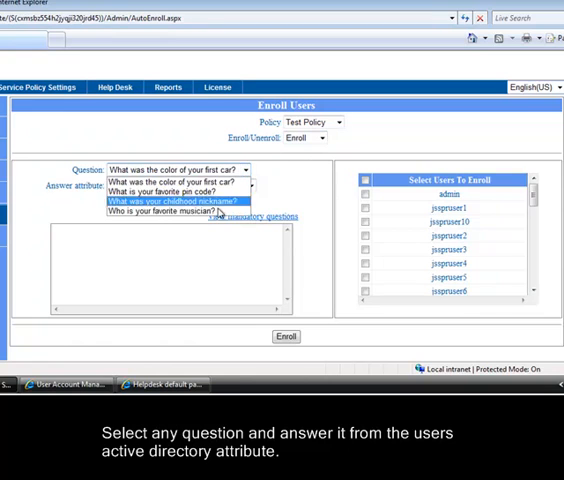
pyautogui.click(180, 216)
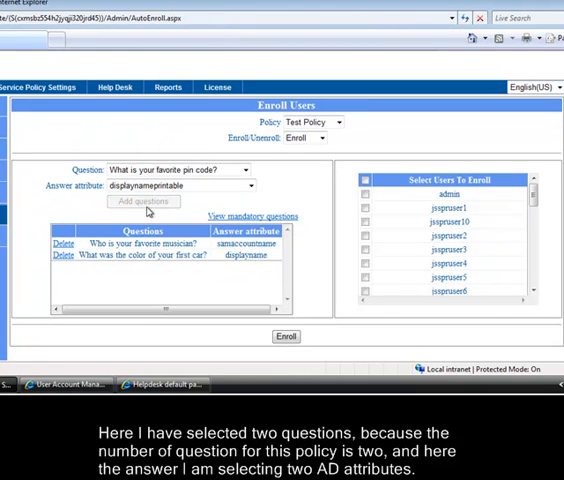
# Step: Enroll all Test Policy users, skipping existing enrollees, then view mail server settings
pyautogui.click(364, 181)
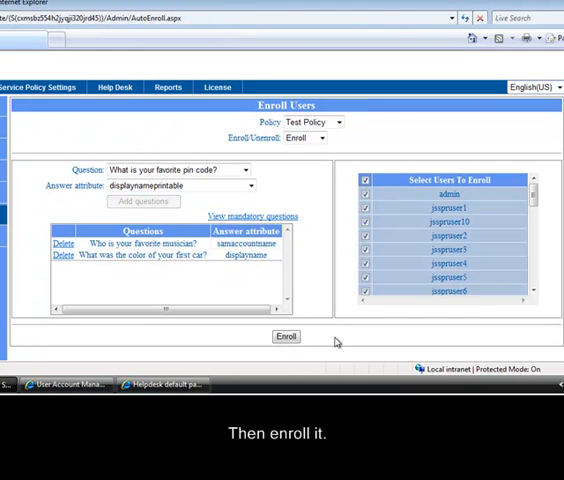
pyautogui.click(286, 337)
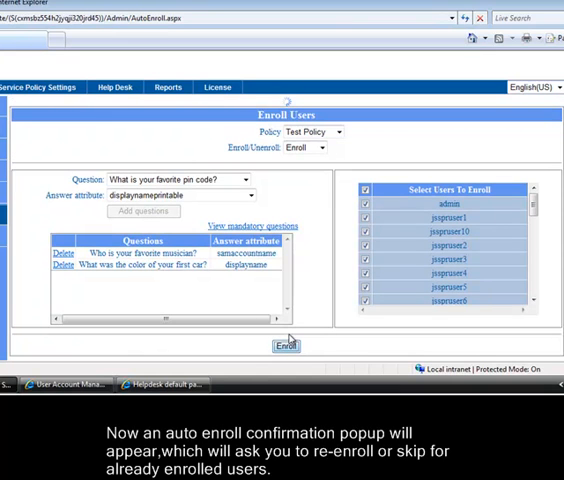
pyautogui.click(285, 346)
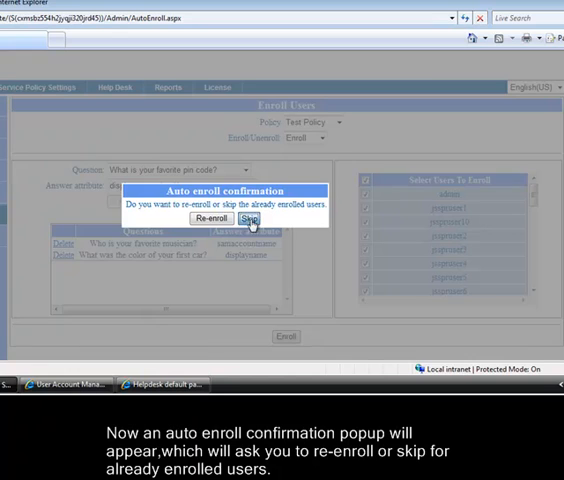
pyautogui.click(254, 219)
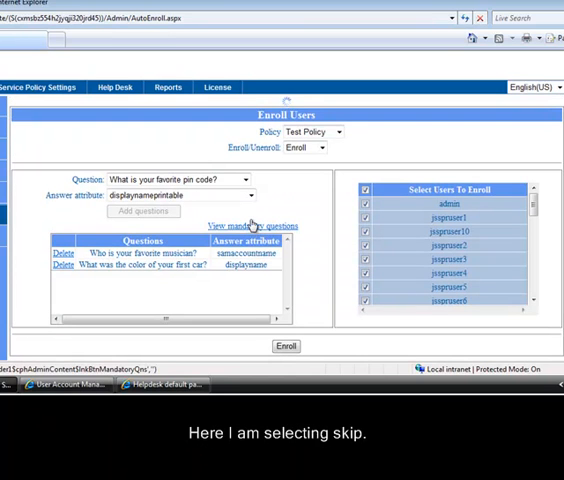
pyautogui.click(284, 346)
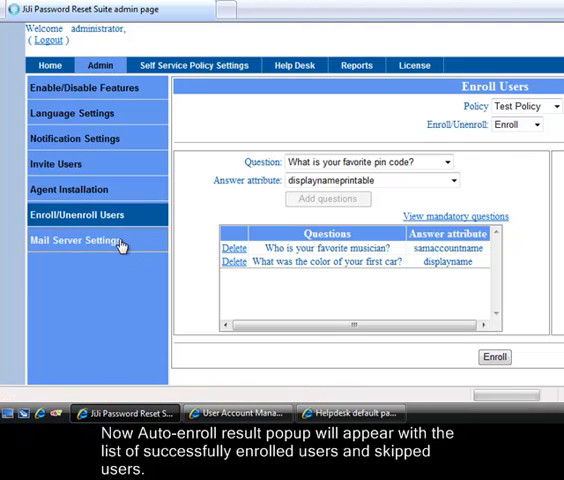
pyautogui.click(88, 241)
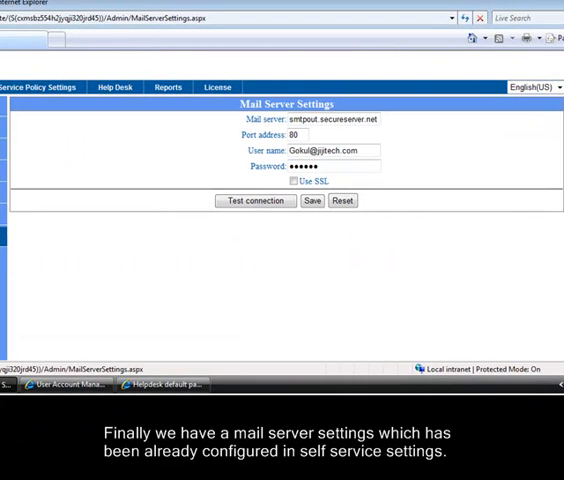